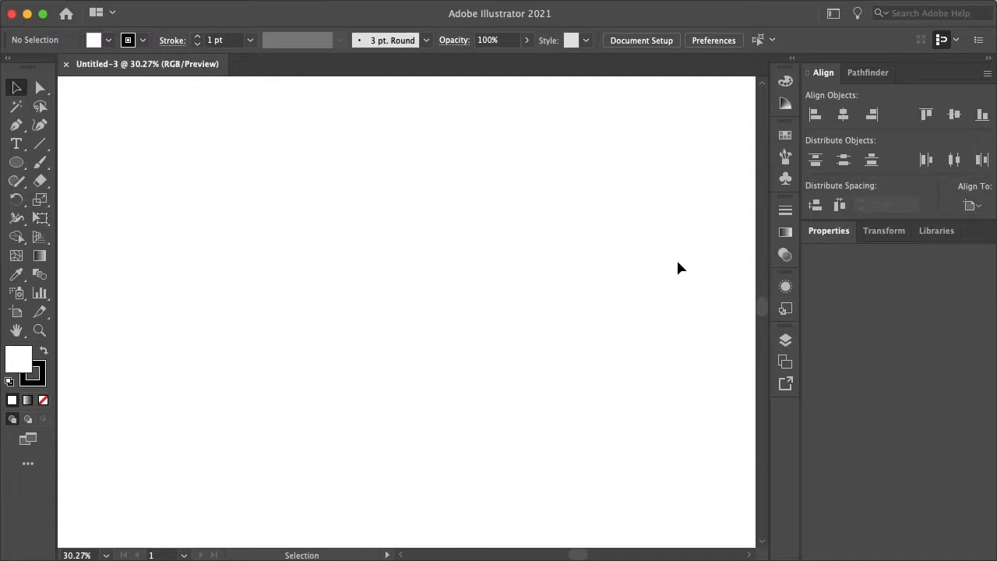
mouse_move(234, 197)
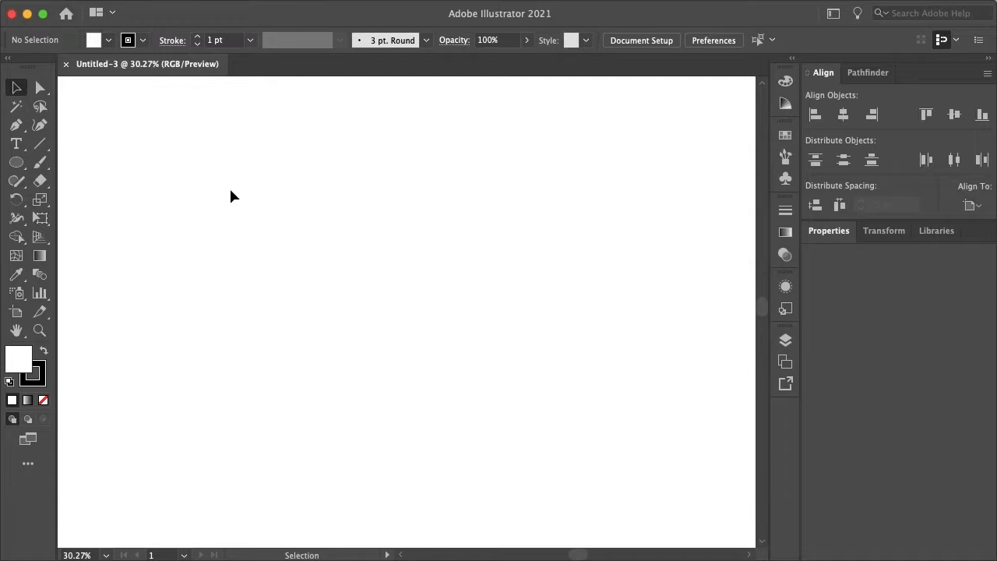
Step: Draw a black five-pointed star with radii 50 and 20 on the artboard
click(16, 162)
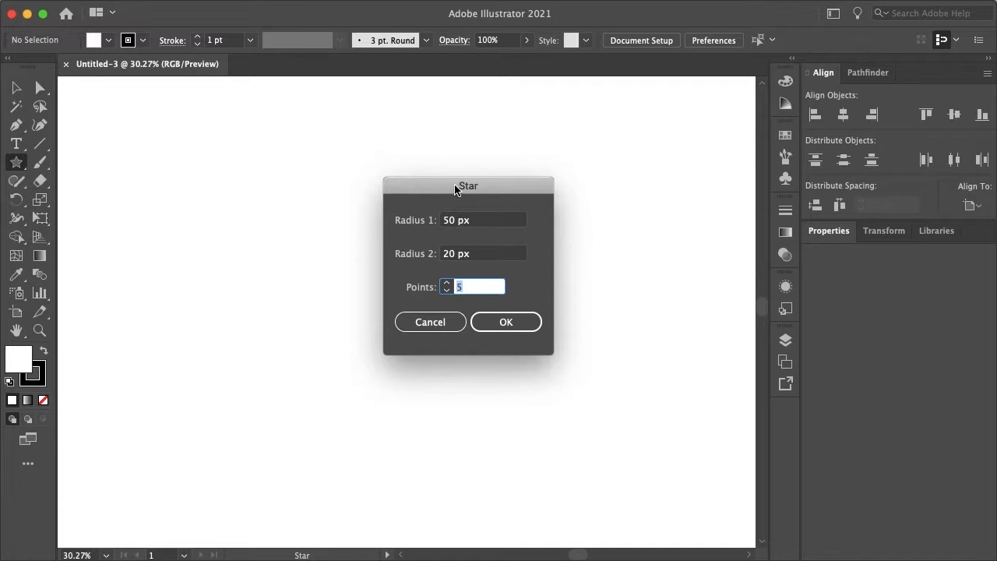
click(506, 321)
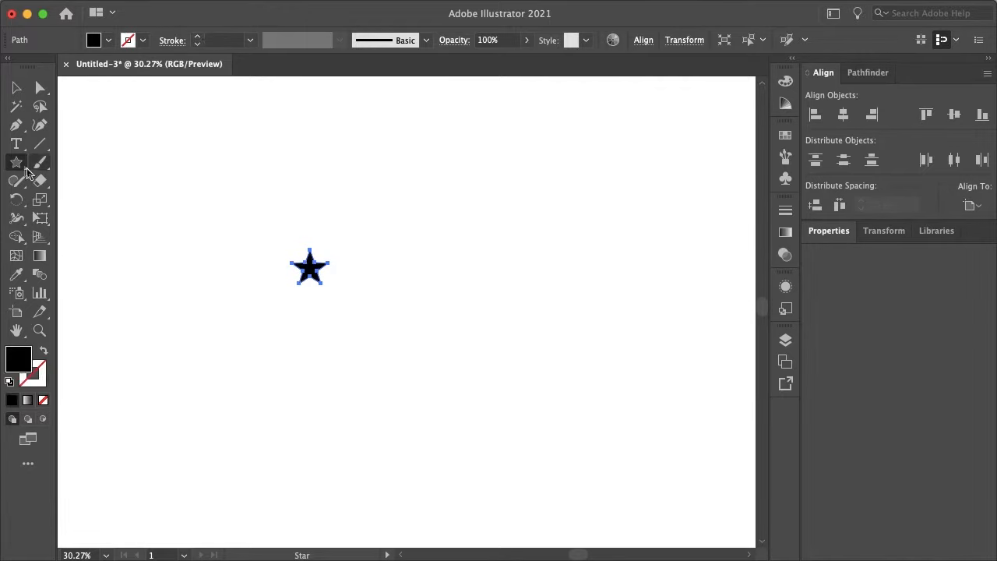
Step: Draw a 500 × 500 px black circle with the Ellipse tool
click(17, 162)
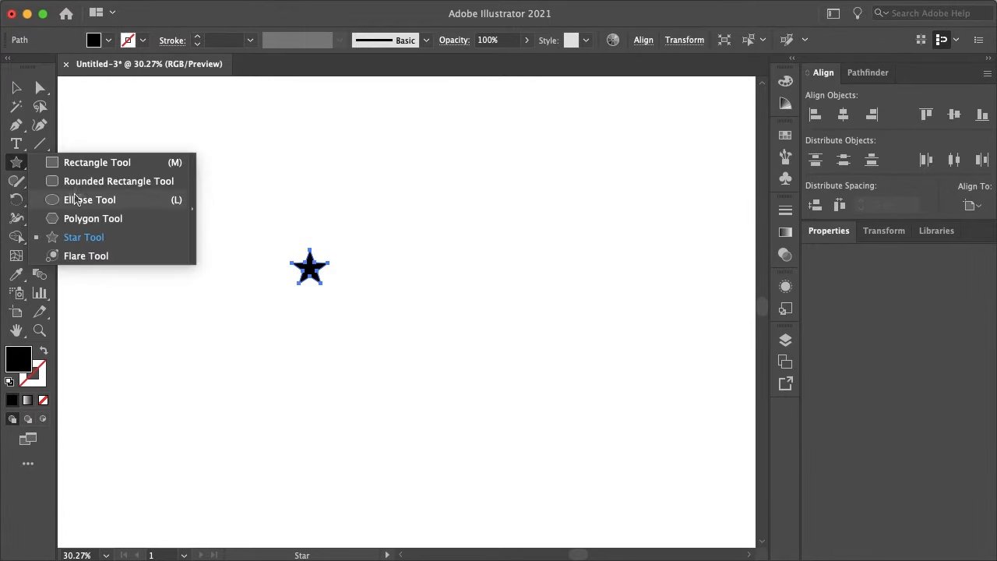
click(89, 199)
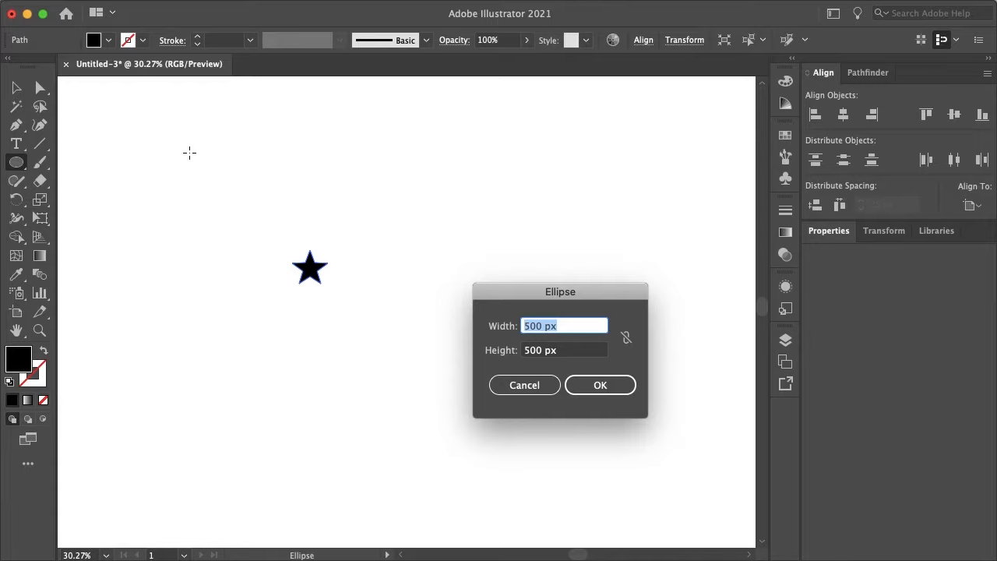
click(600, 385)
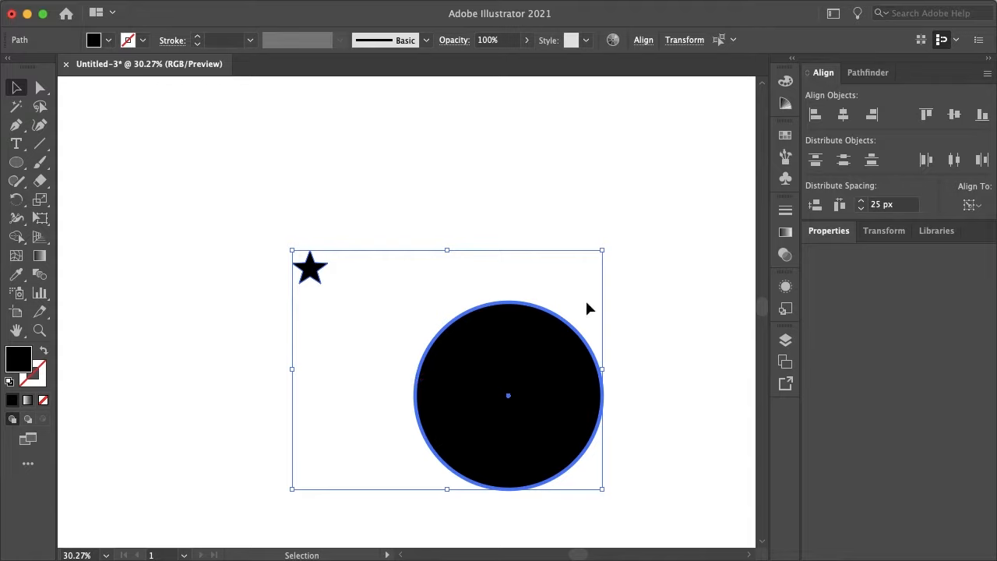
mouse_move(872, 99)
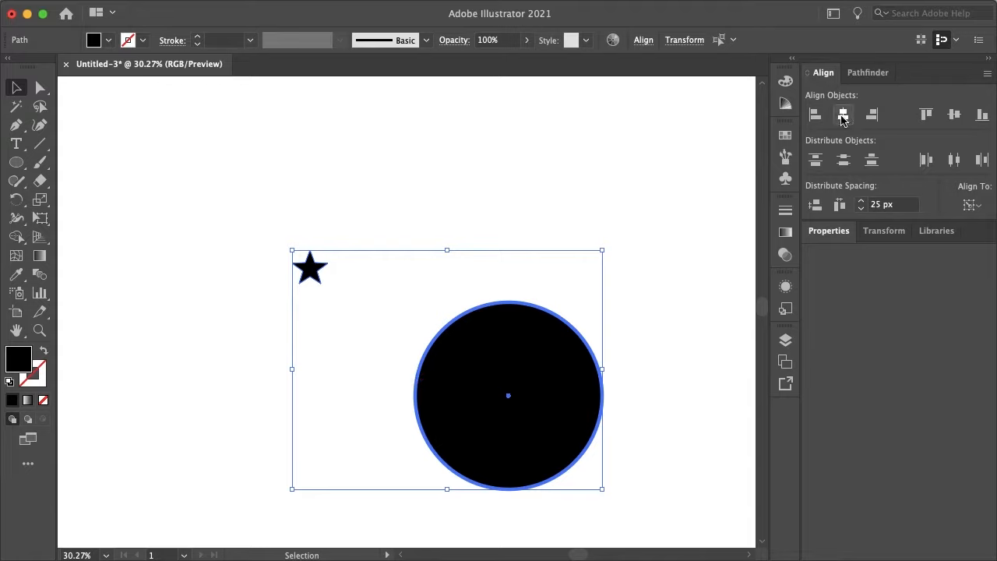
Step: Align the star and circle on their horizontal centres
click(843, 114)
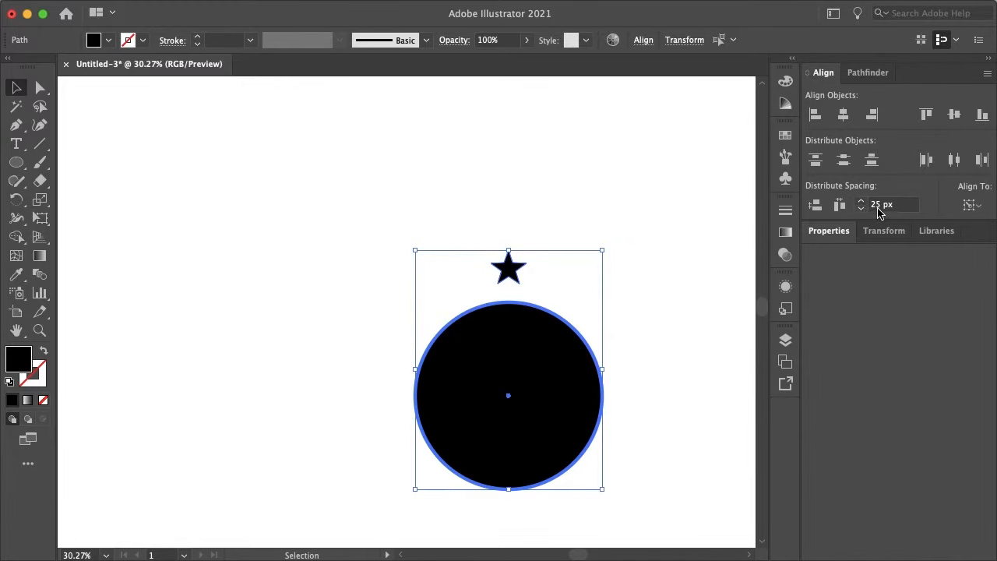
mouse_move(815, 205)
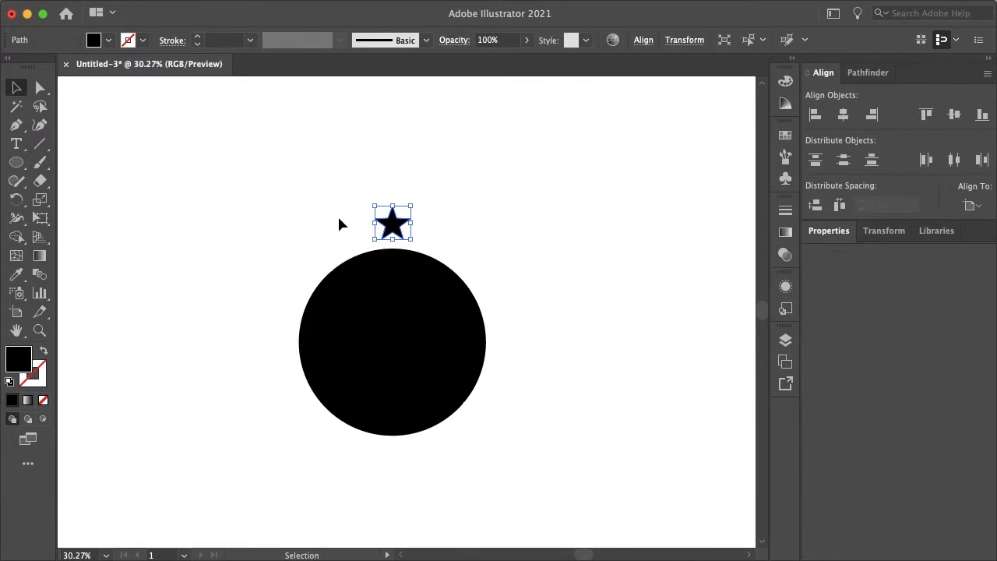
mouse_move(64, 224)
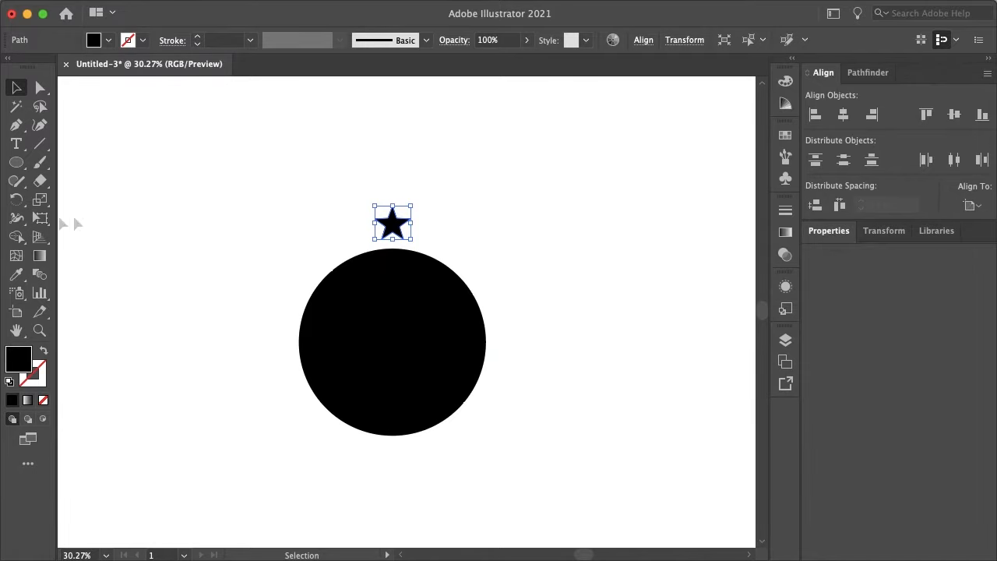
click(17, 200)
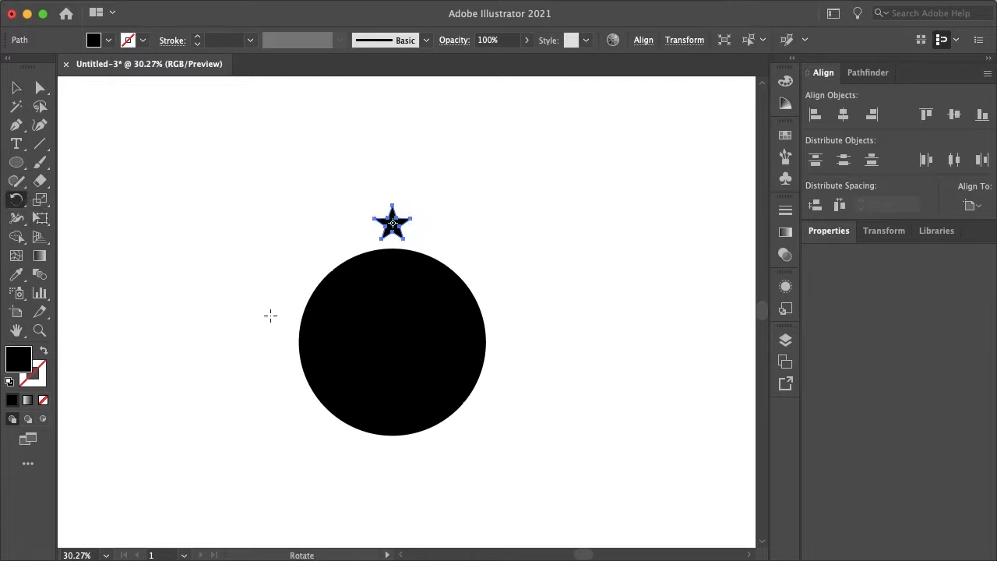
mouse_move(642, 299)
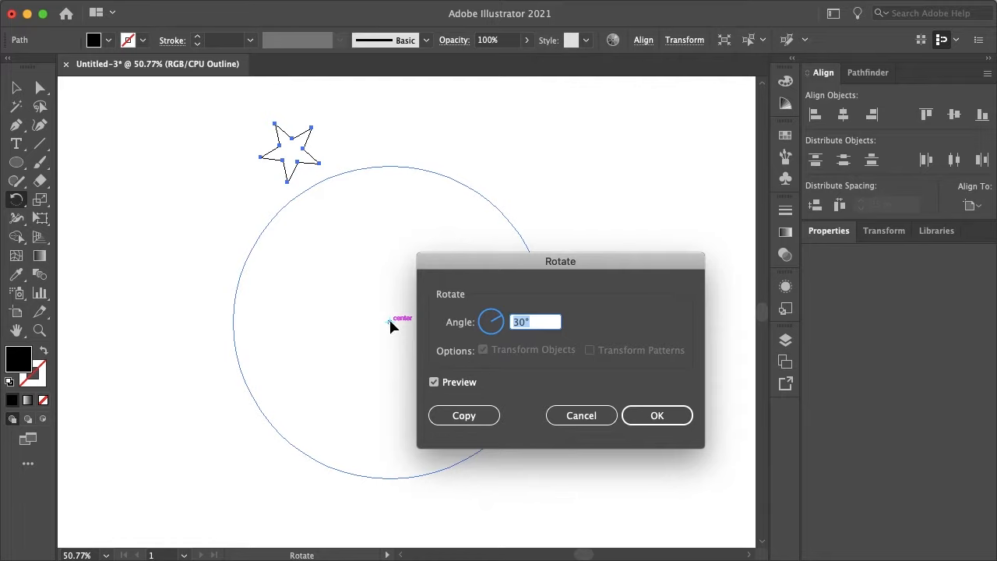
mouse_move(558, 280)
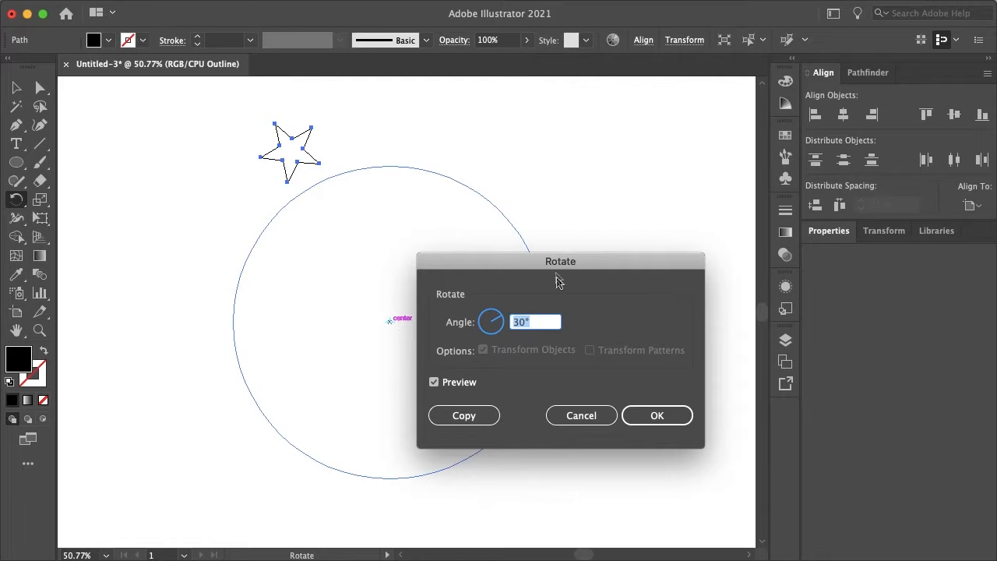
mouse_move(579, 397)
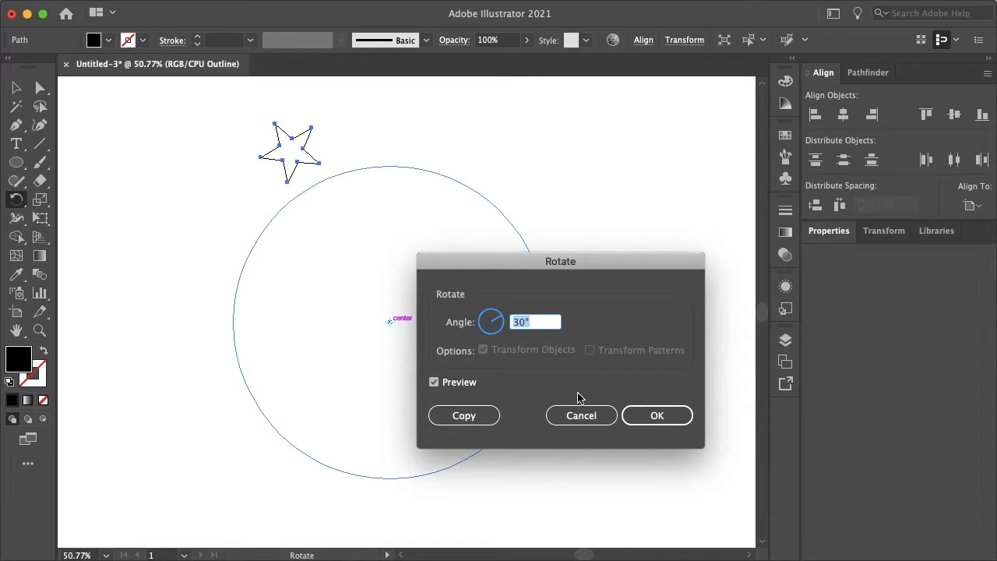
mouse_move(611, 263)
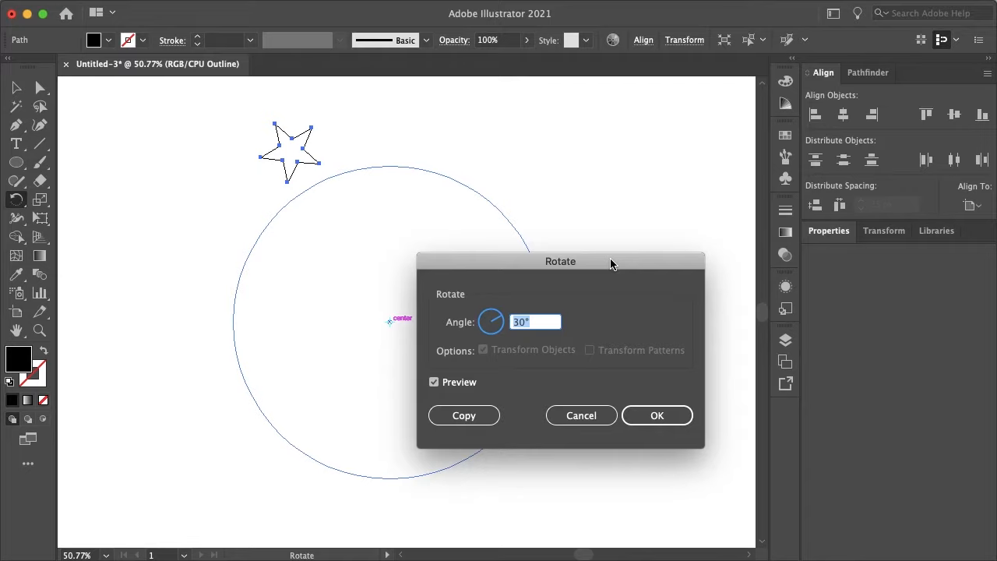
Step: Enter 360/12 as the rotation angle for the star around the circle's centre
text(3)
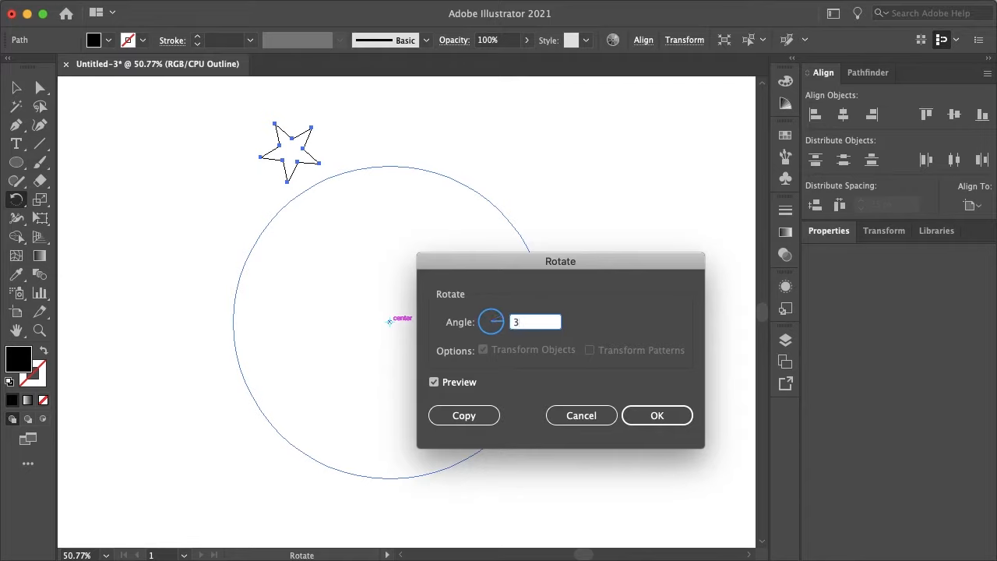
text(360)
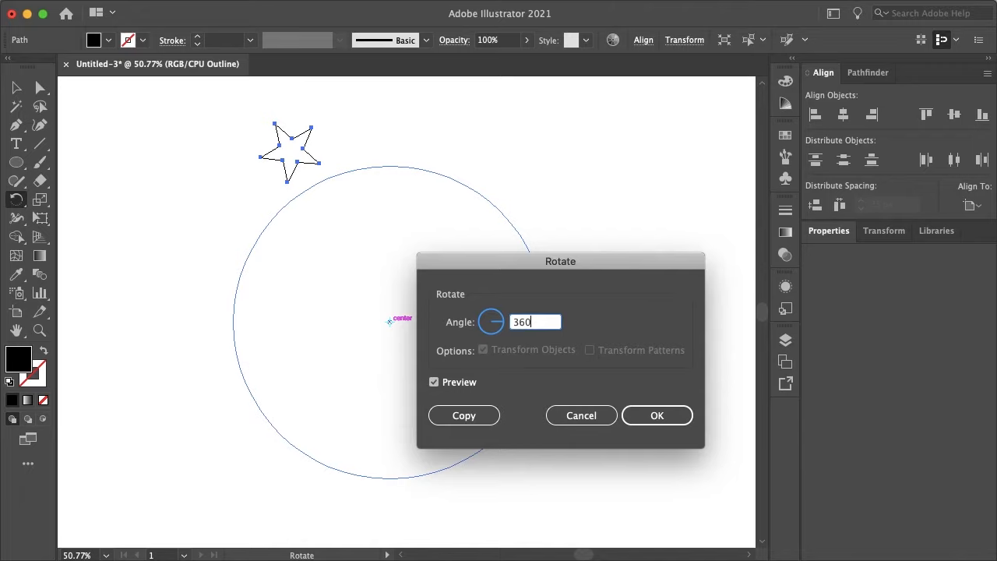
text(/)
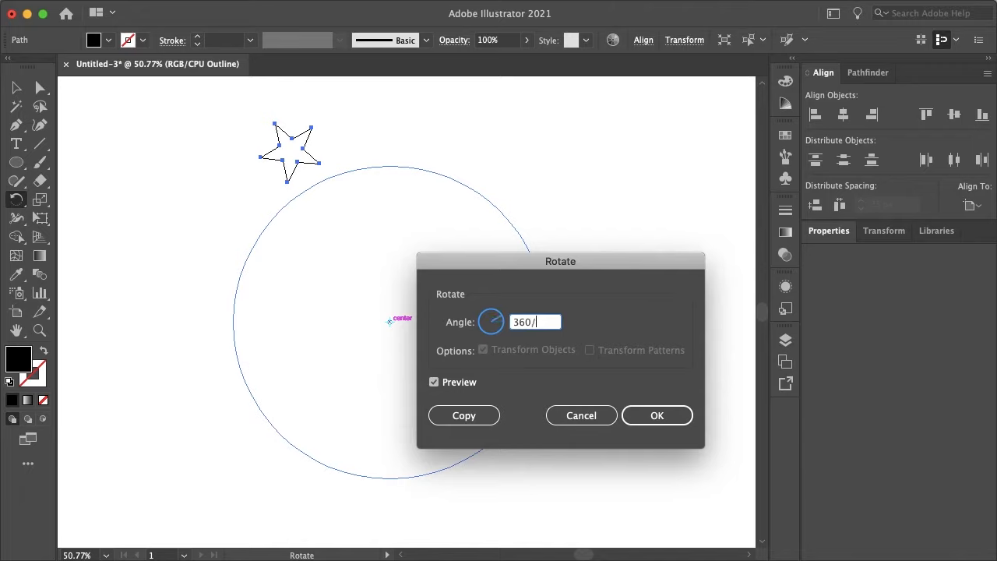
text(12)
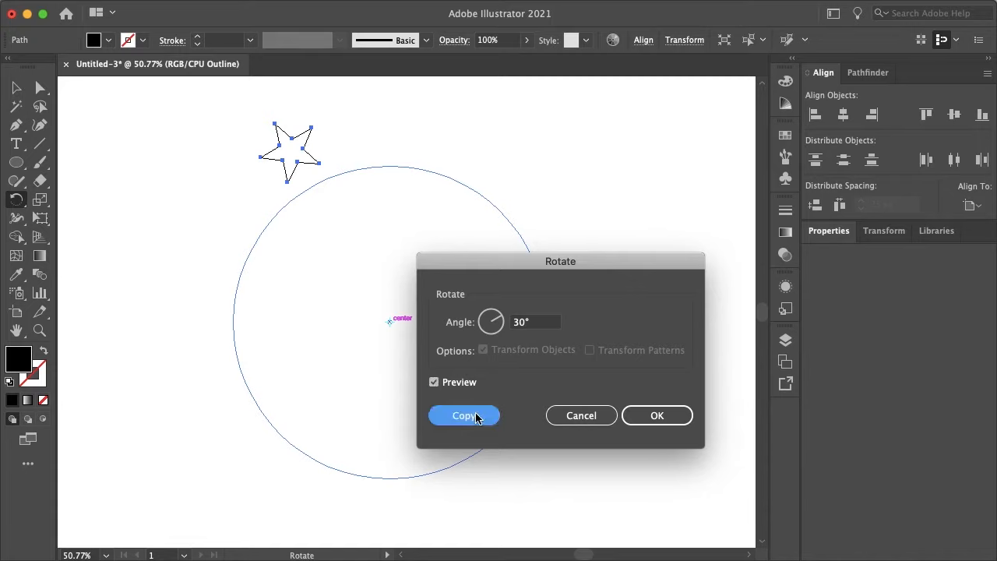
Step: Place a rotated star copy, return to full preview, and deselect the twelve-star ring
click(464, 415)
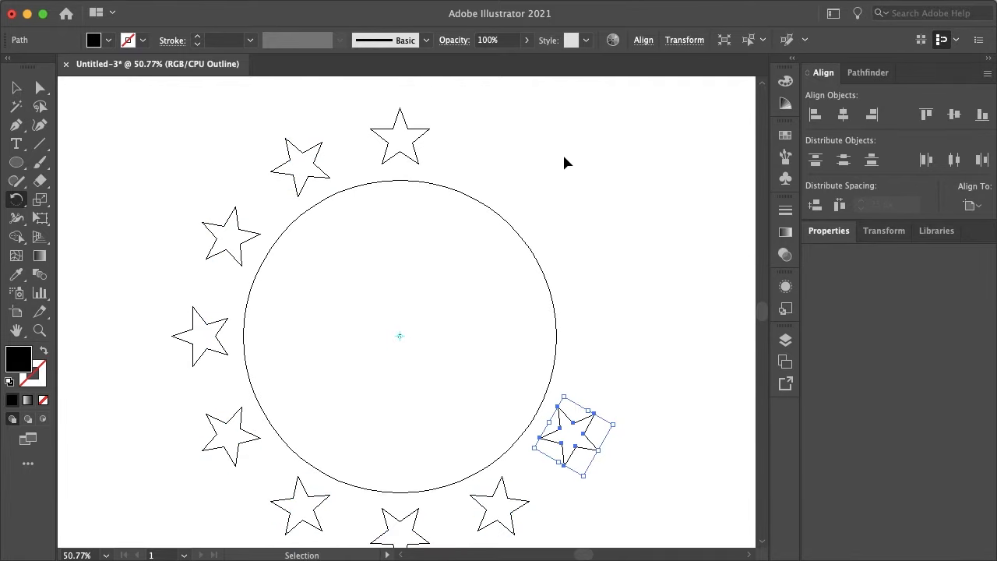
drag(573, 436, 499, 164)
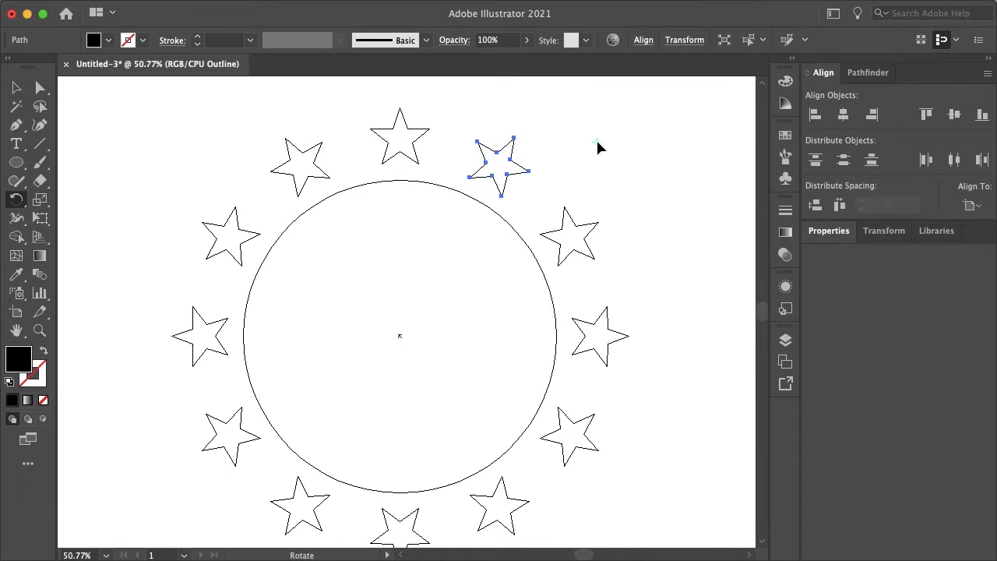
key(cmd+y)
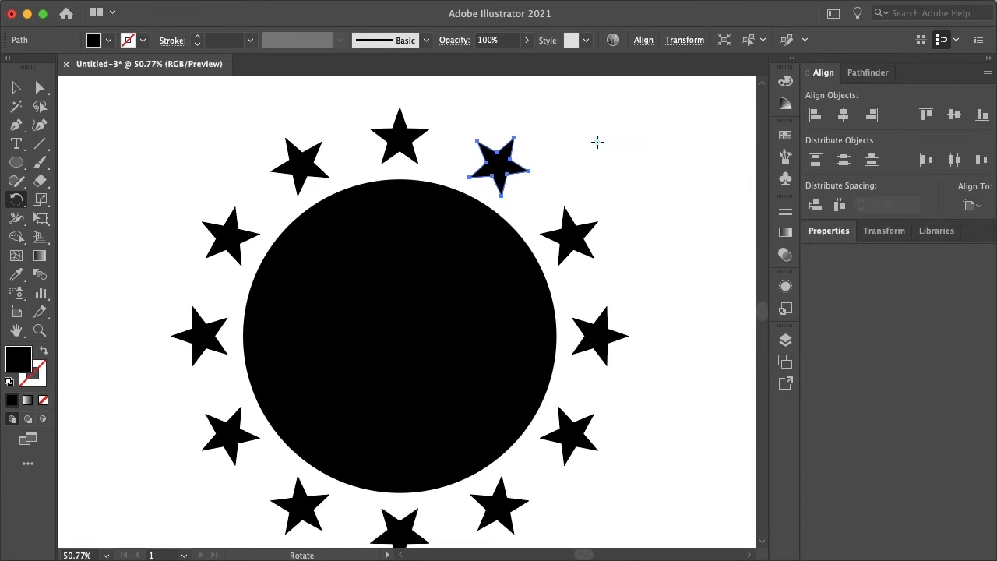
click(16, 88)
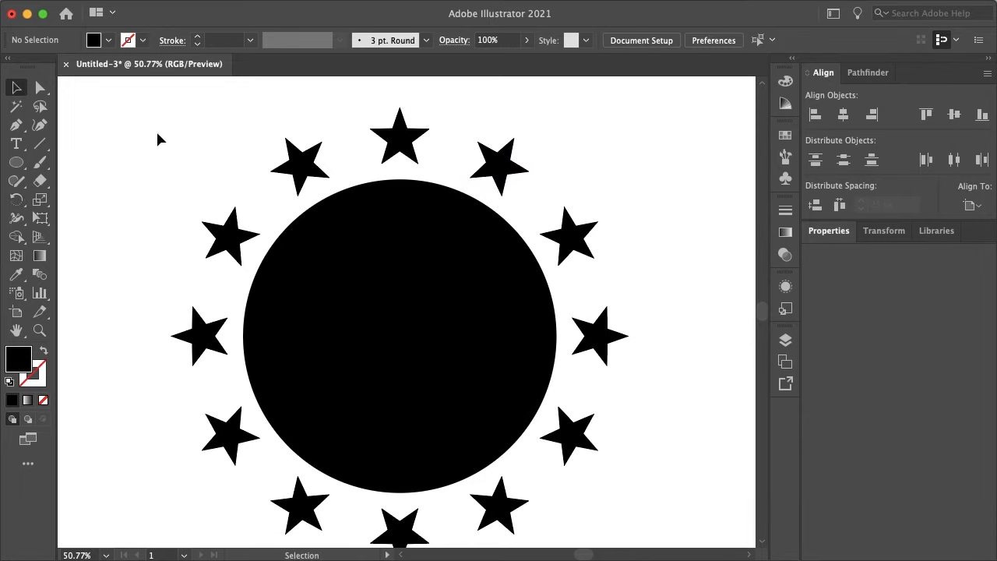